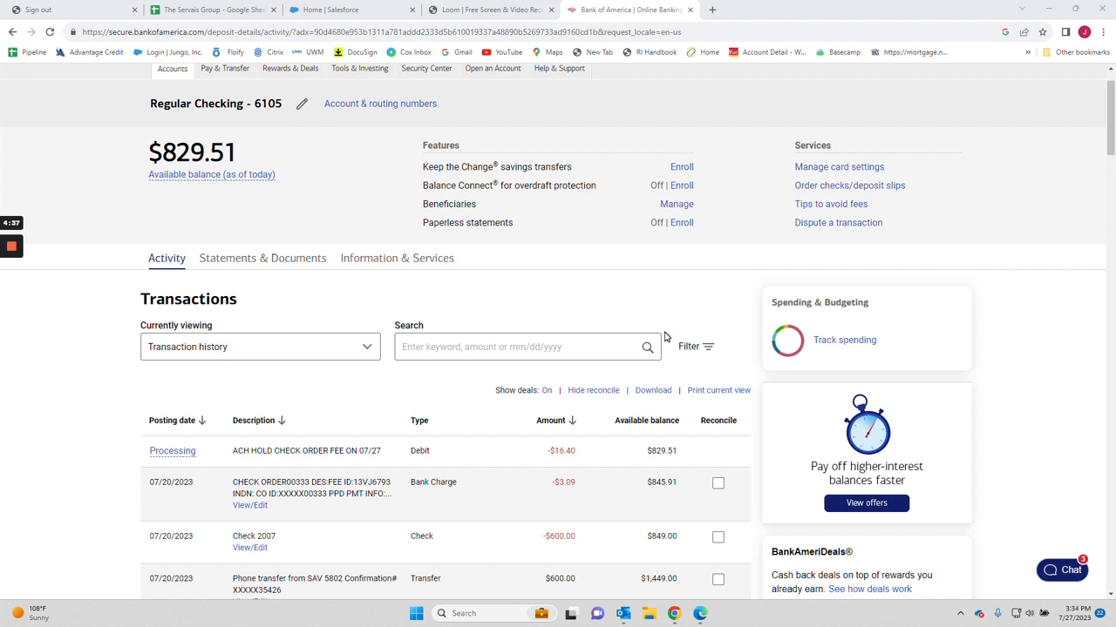
mouse_move(523, 244)
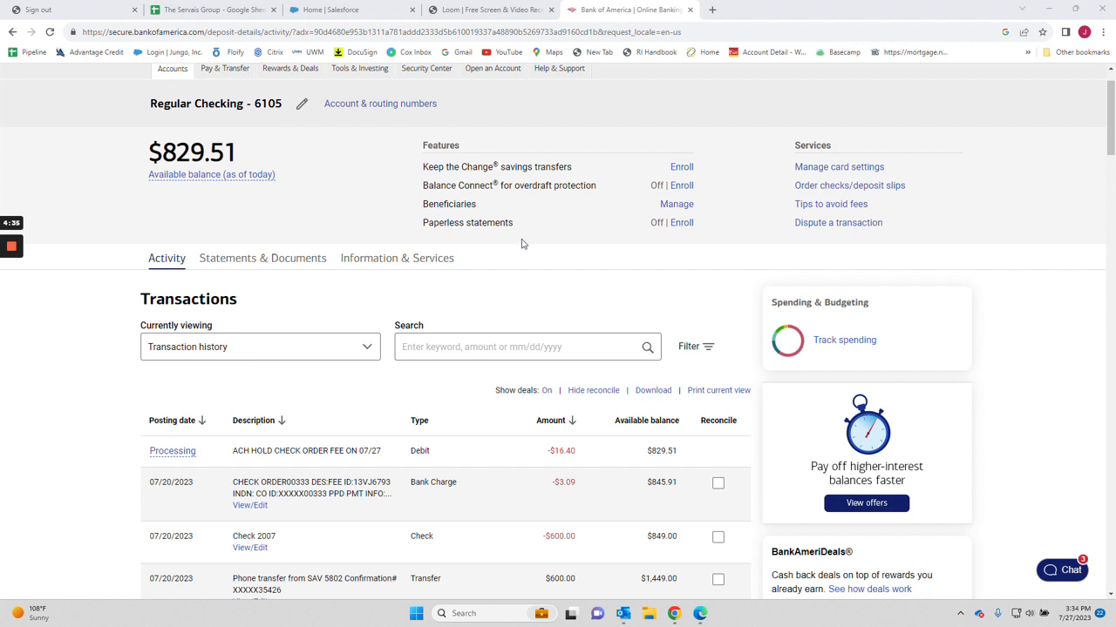
mouse_move(469, 173)
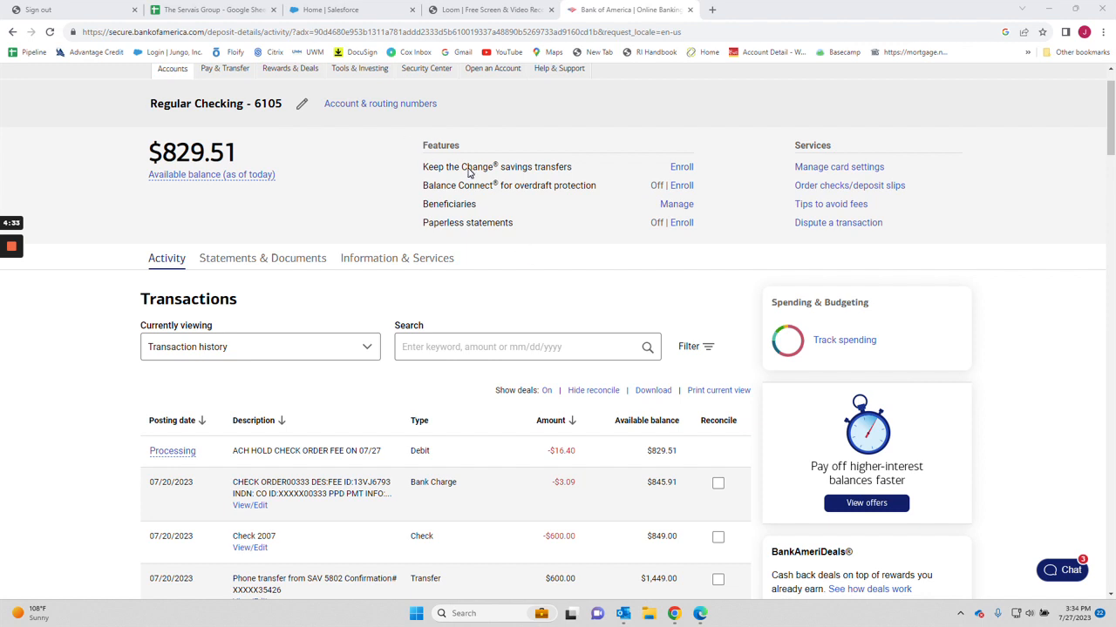
mouse_move(227, 197)
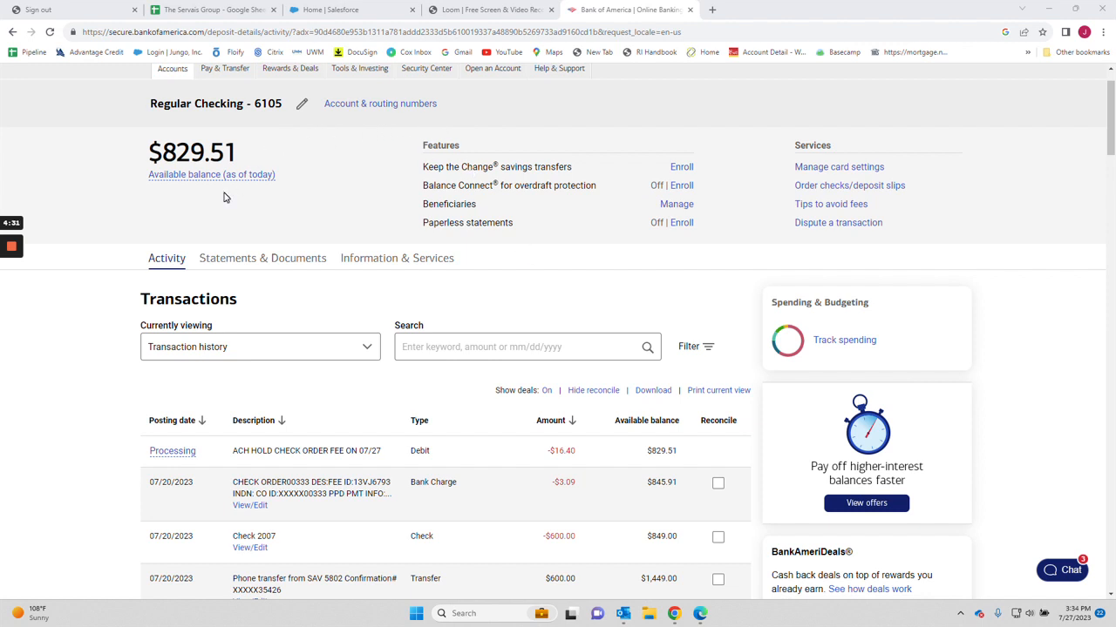
mouse_move(477, 340)
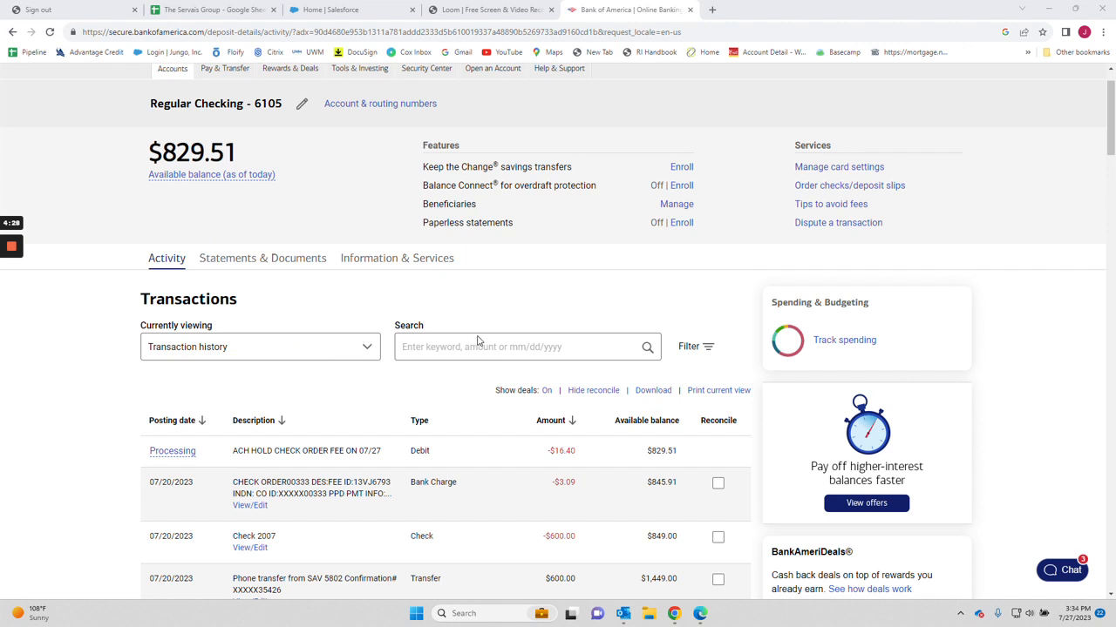
mouse_move(715, 358)
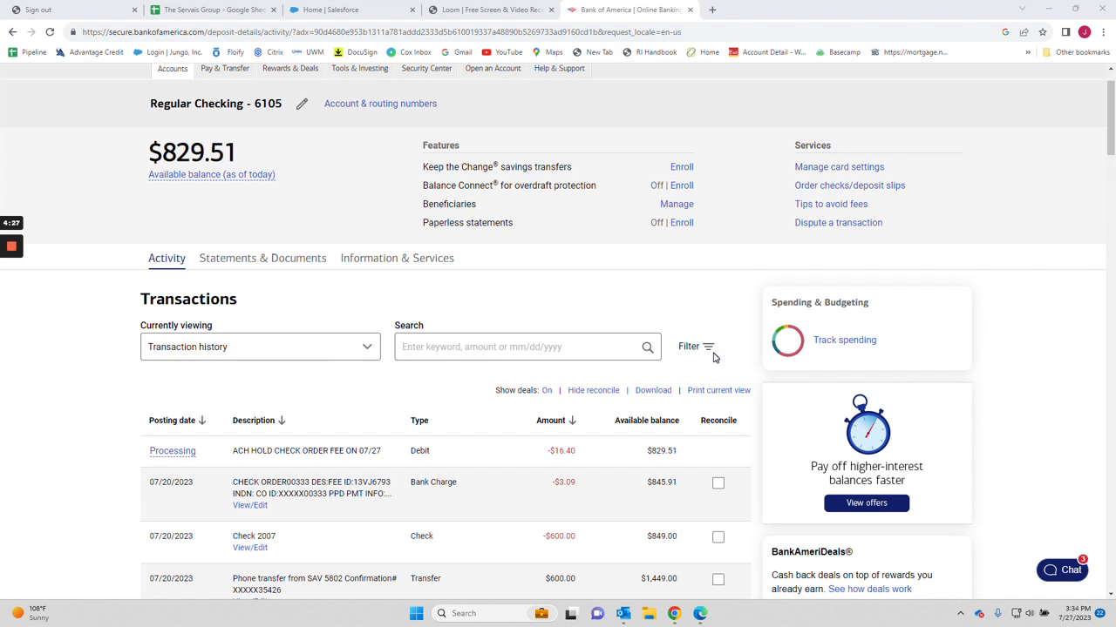
Step: Filter the Regular Checking - 6105 transactions by a custom date range
left_click(690, 347)
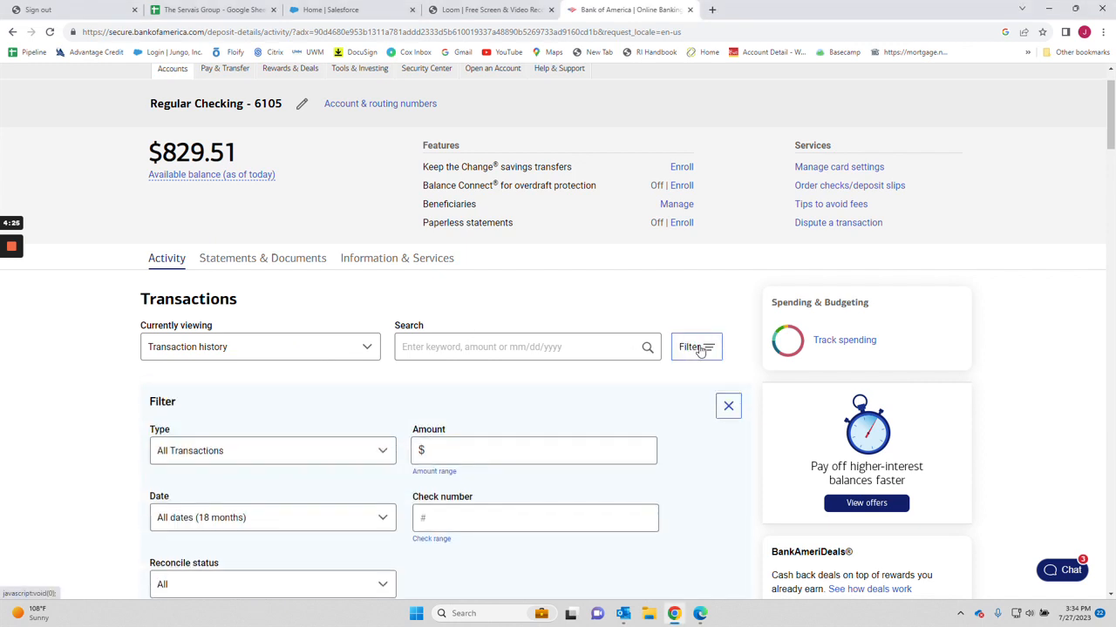
scroll("down", 3)
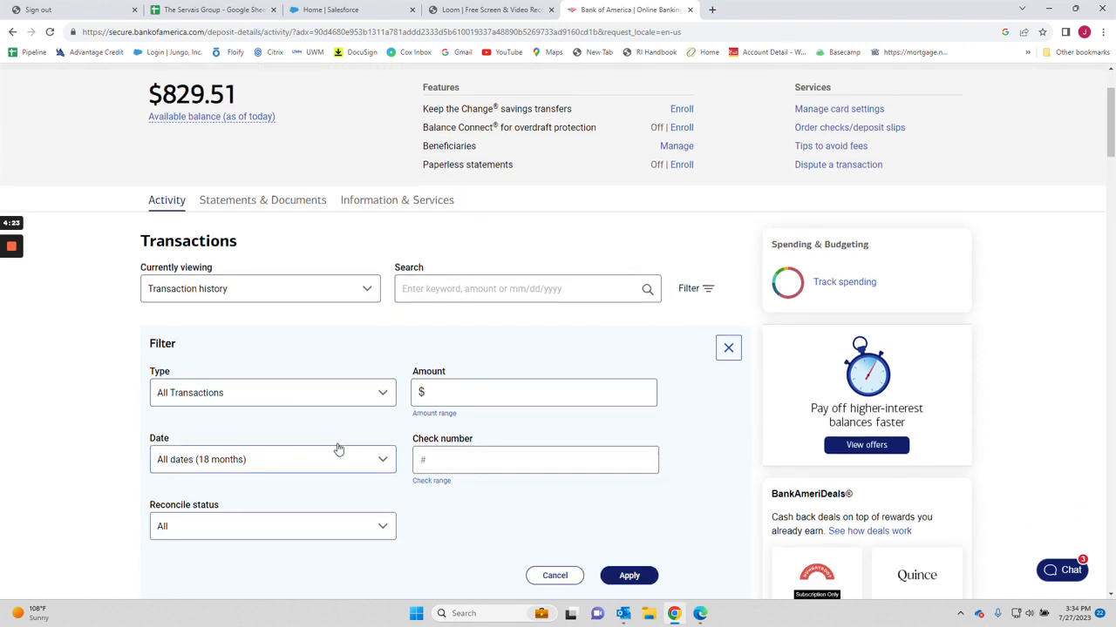
left_click(272, 460)
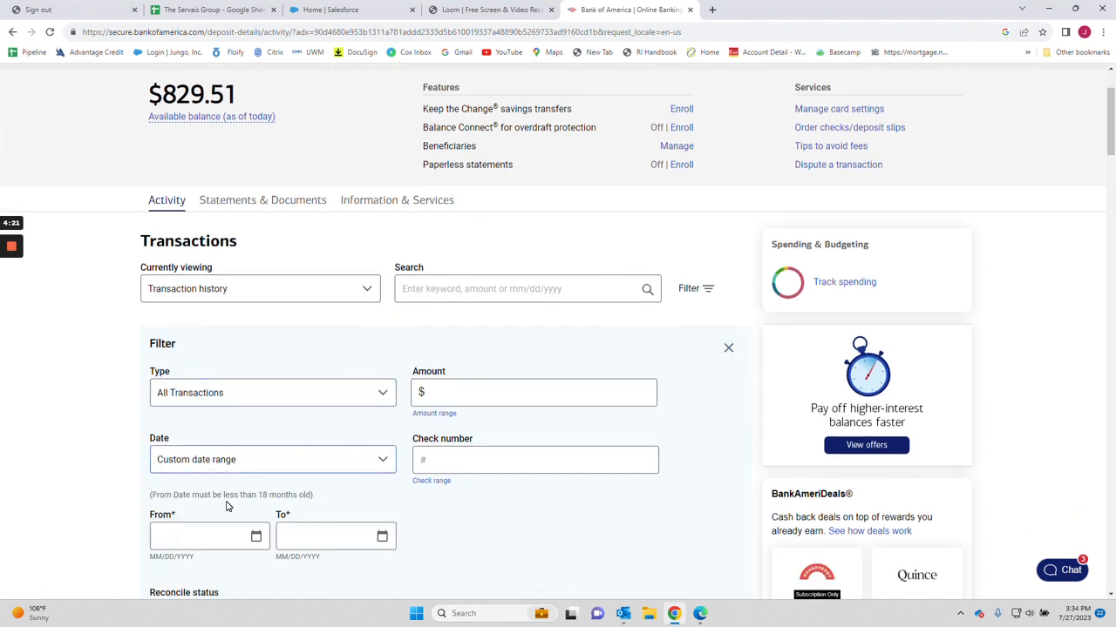
scroll("down", 3)
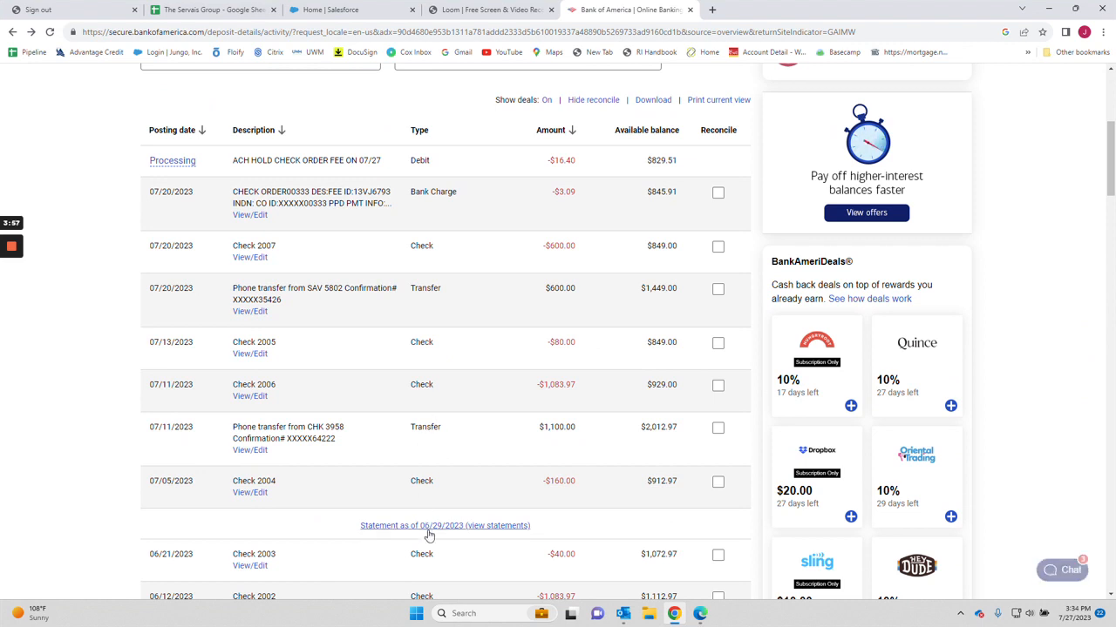
Step: Scroll through the transactions list and back up to the $829.51 available balance
scroll("down", 3)
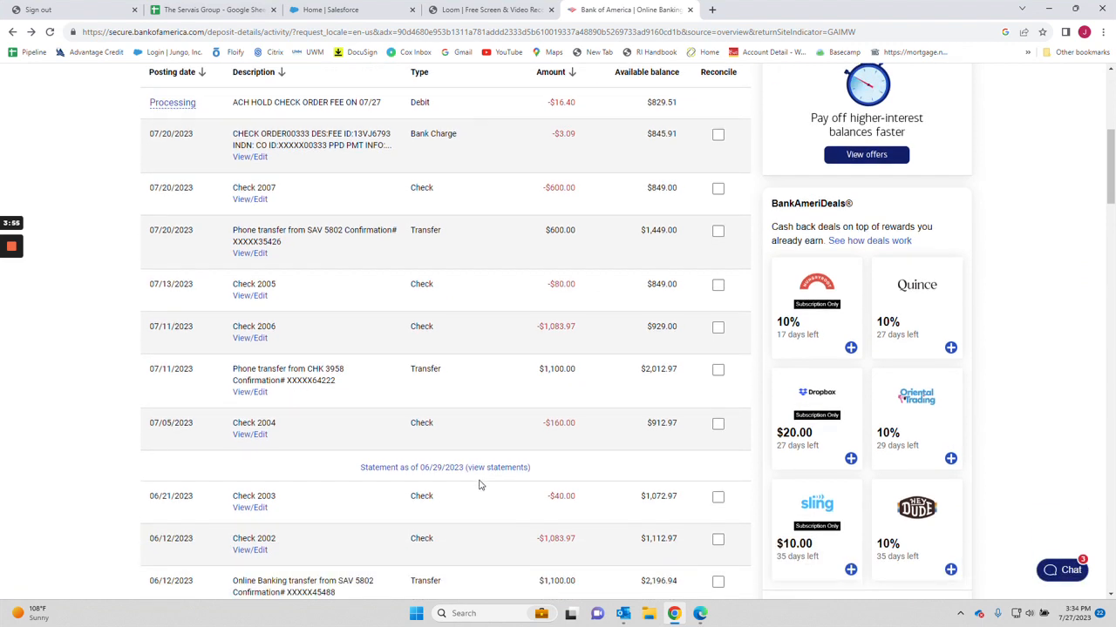
scroll("down", 3)
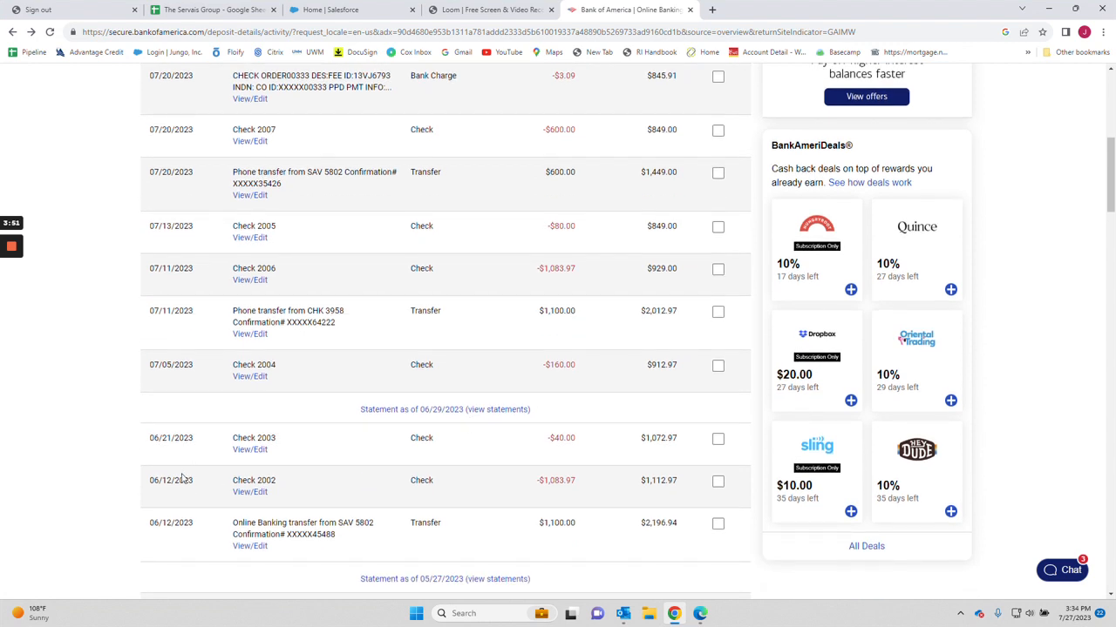
mouse_move(250, 492)
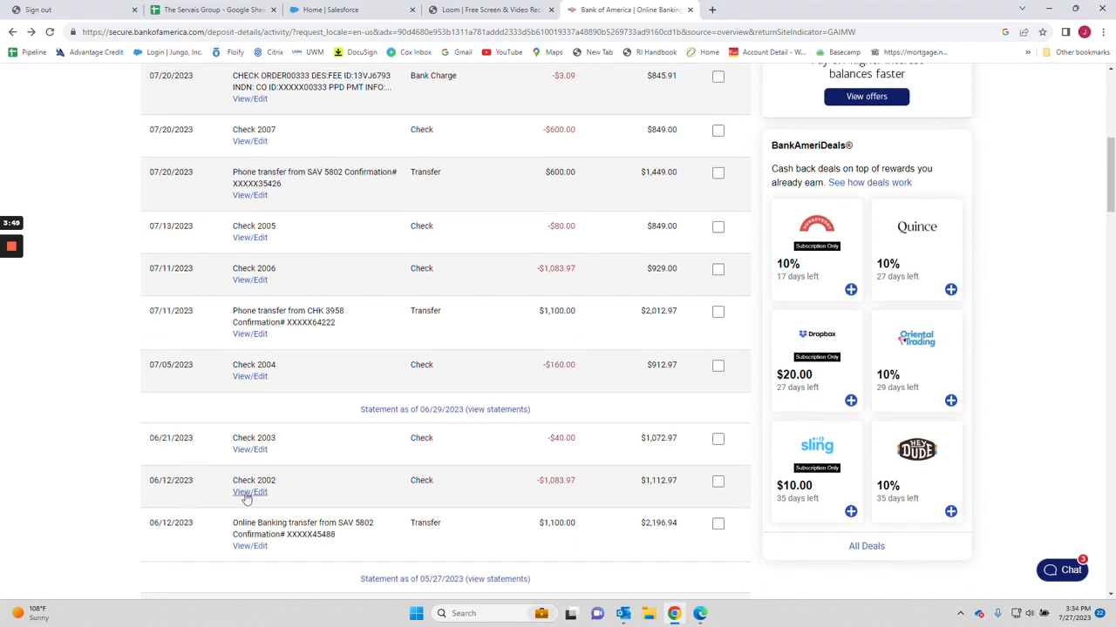
mouse_move(387, 311)
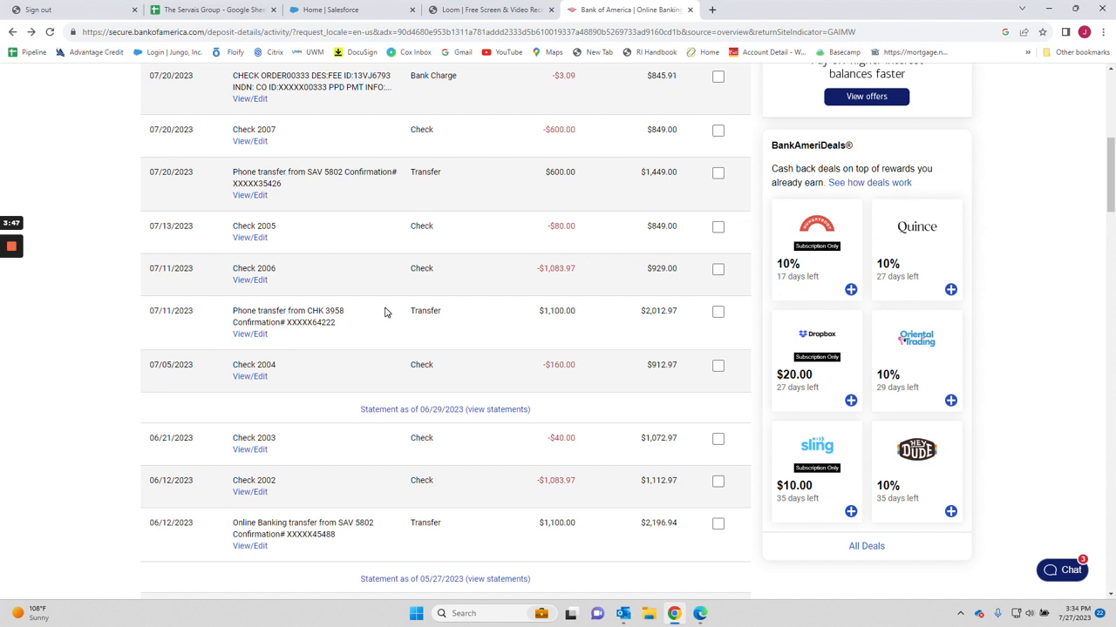
mouse_move(511, 429)
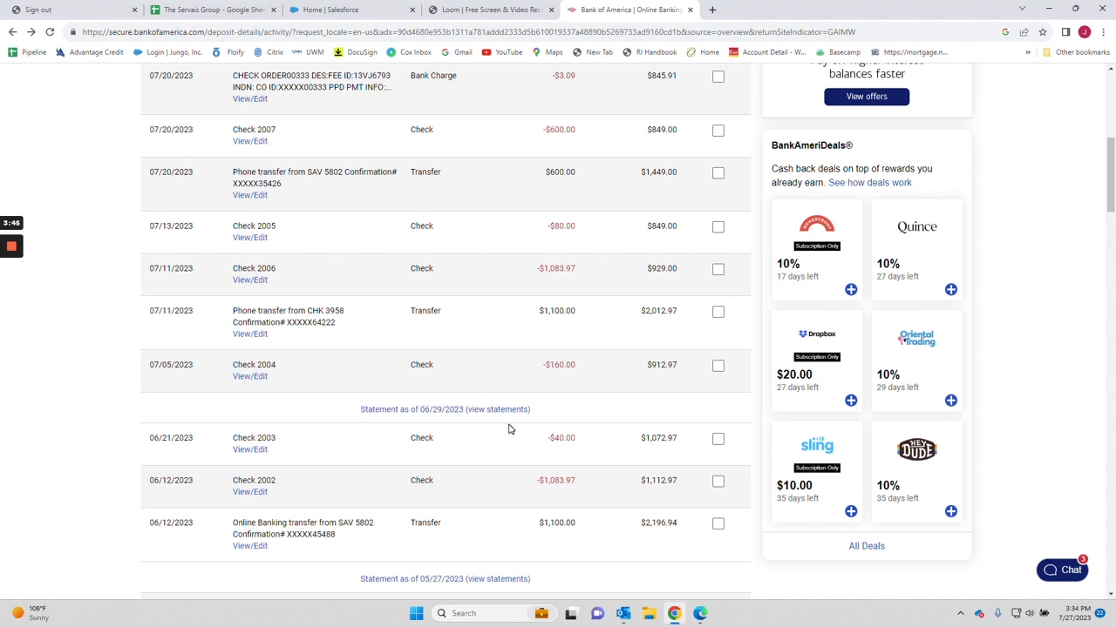
scroll("up", 3)
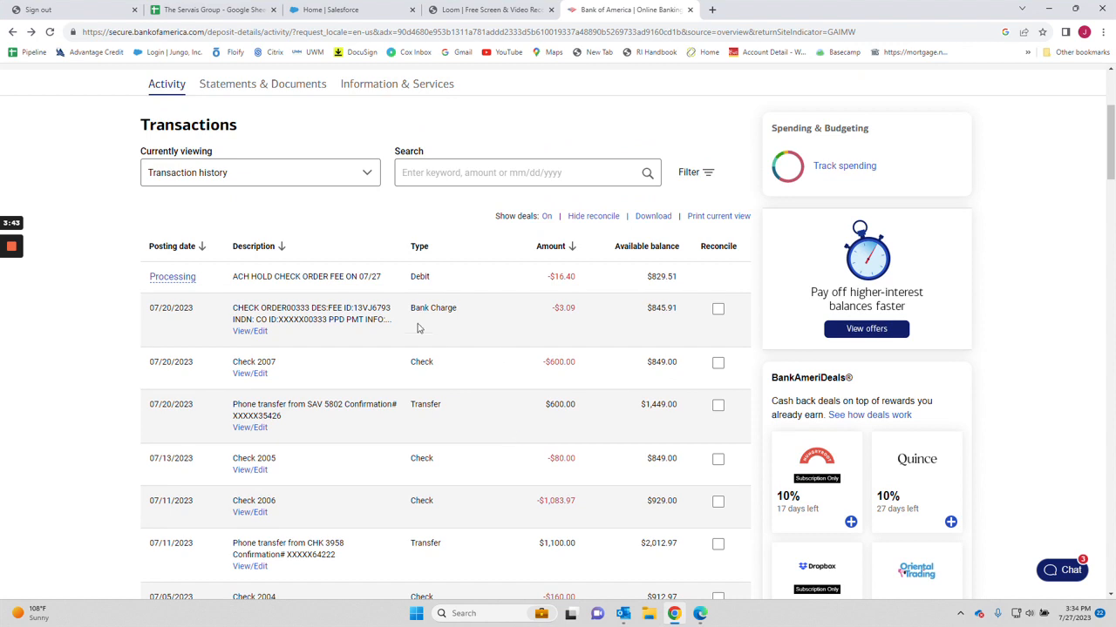
mouse_move(579, 320)
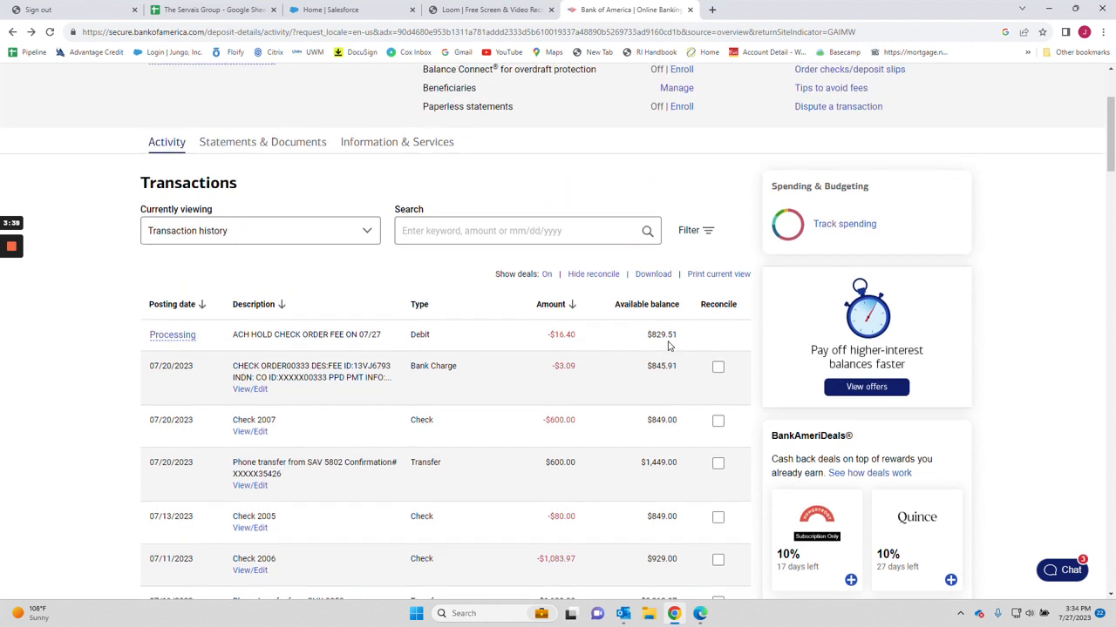
scroll("up", 3)
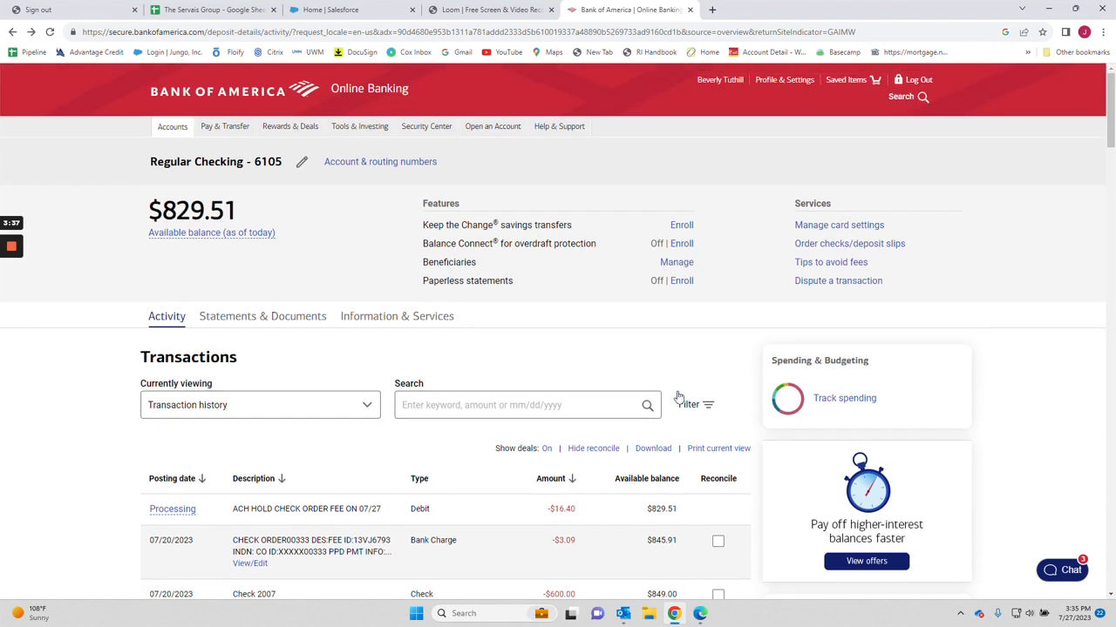
scroll("down", 3)
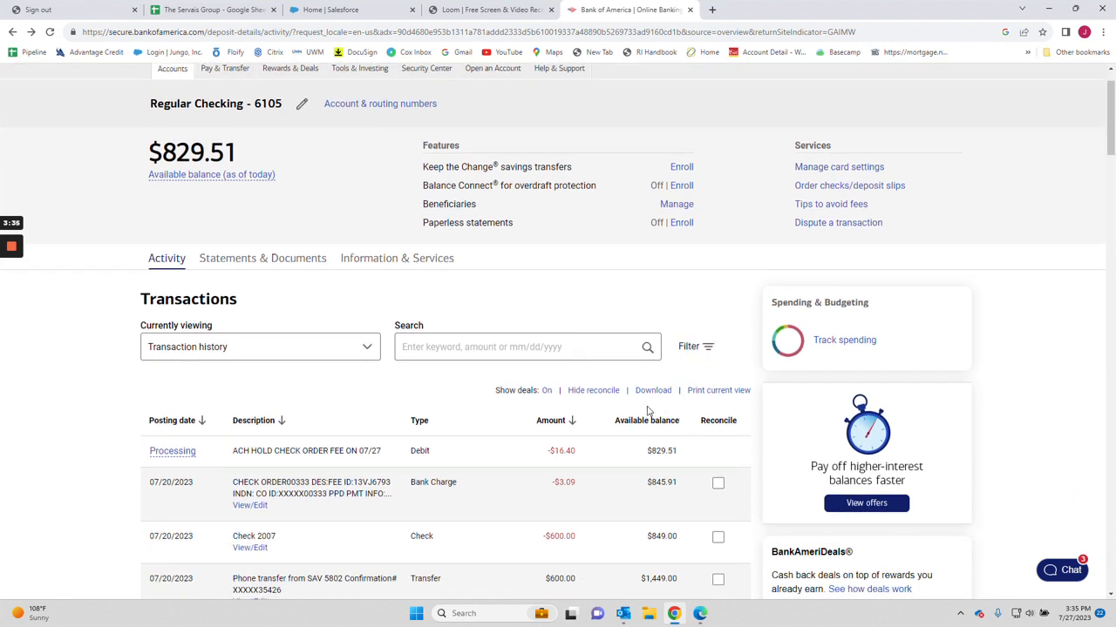
scroll("up", 3)
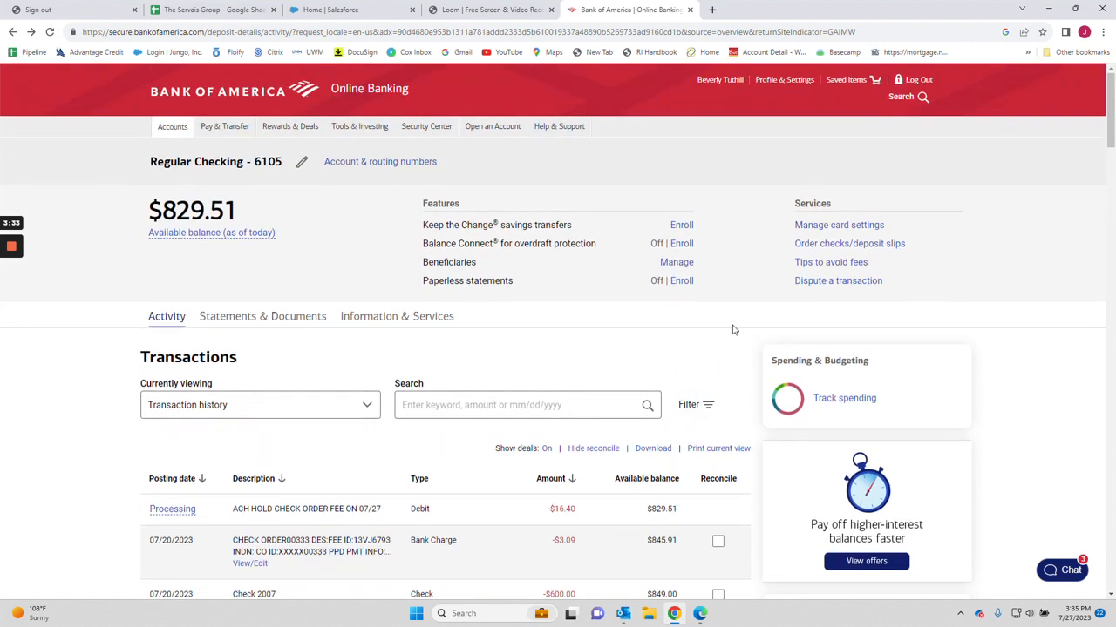
mouse_move(708, 453)
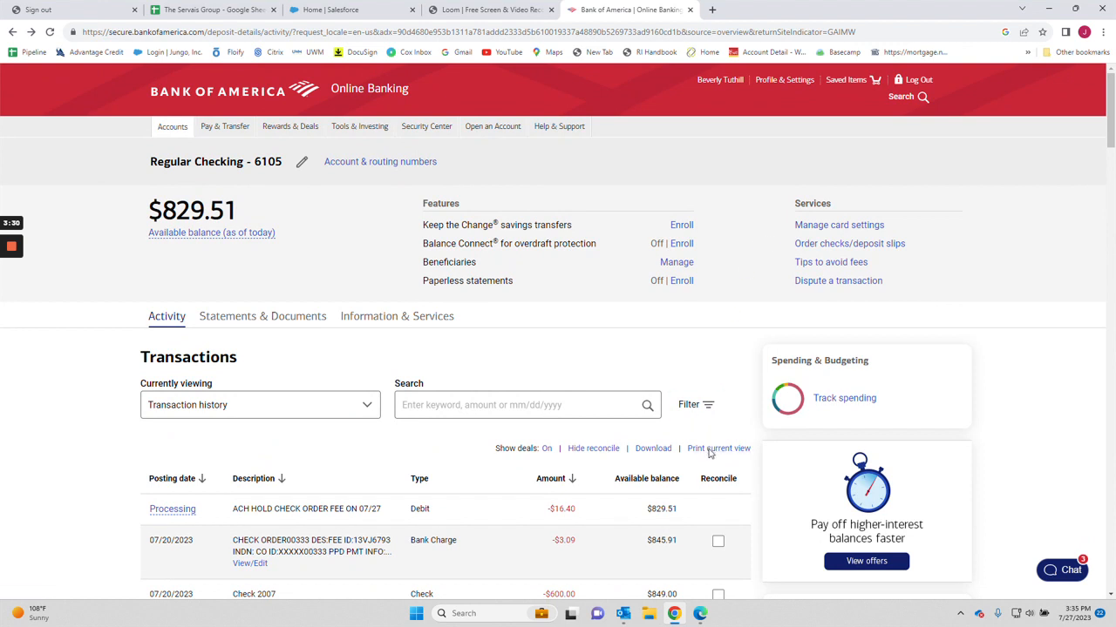
Step: Show the account activity as a printer-friendly page and review its statement periods' transactions
left_click(718, 448)
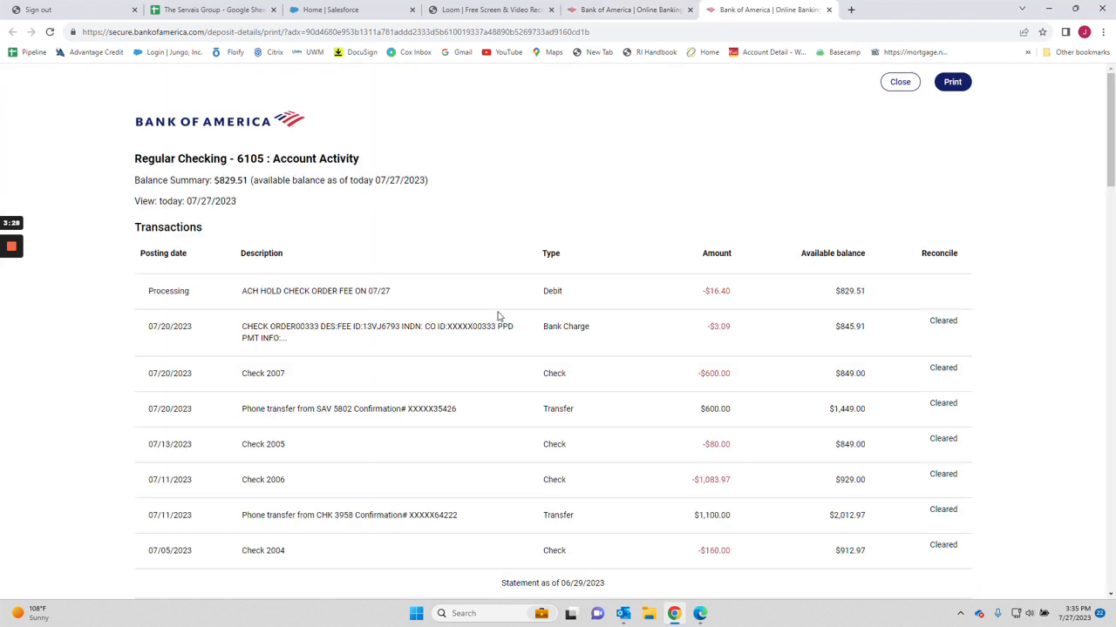
scroll("down", 3)
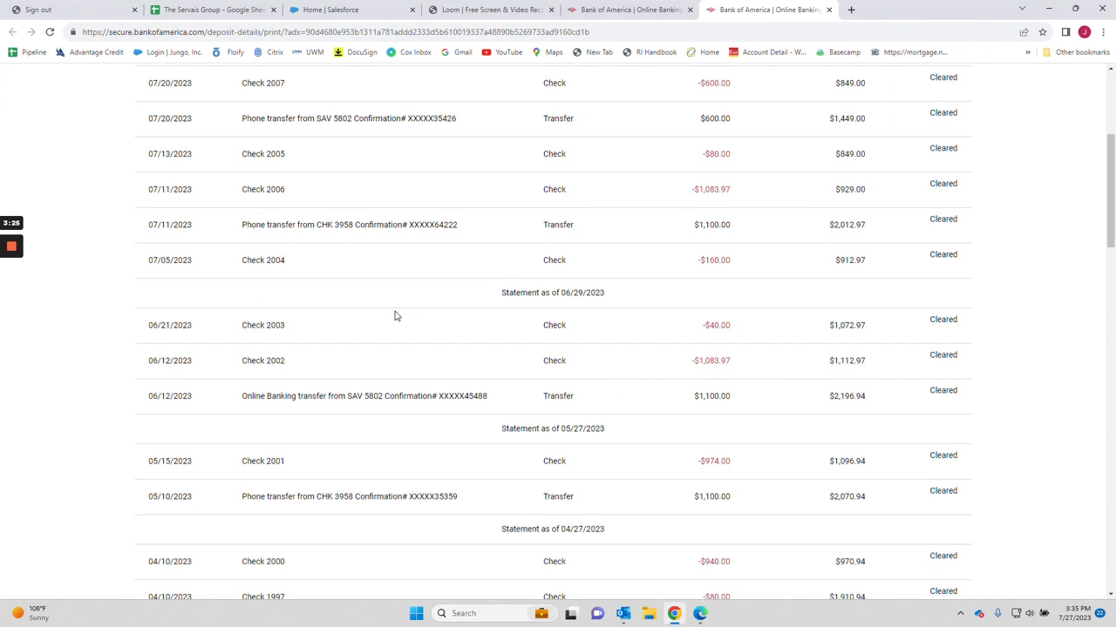
scroll("down", 3)
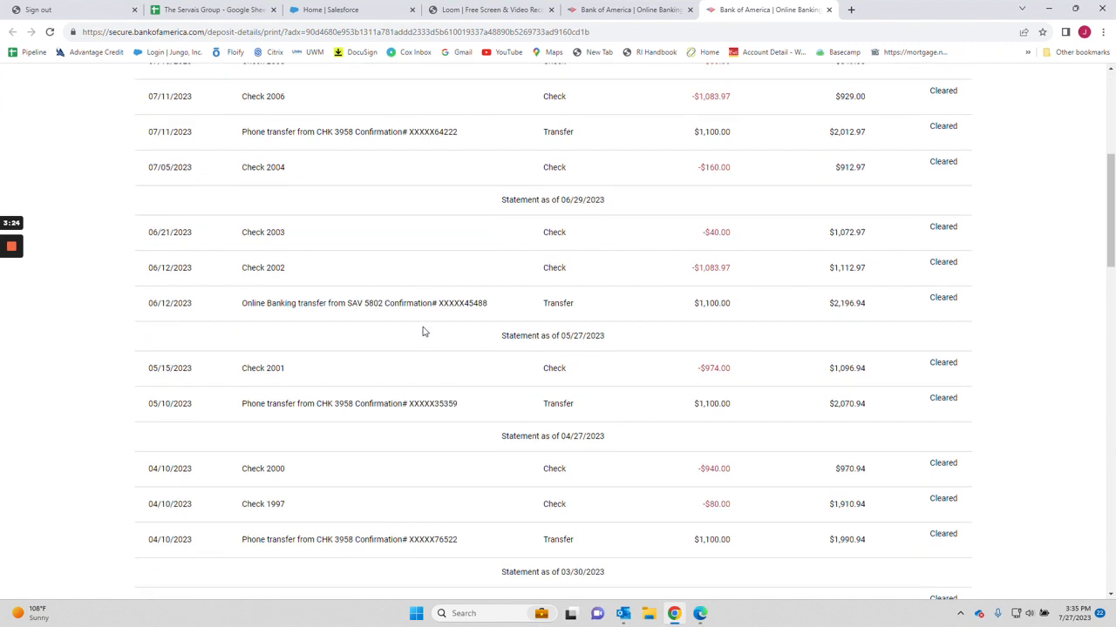
scroll("down", 3)
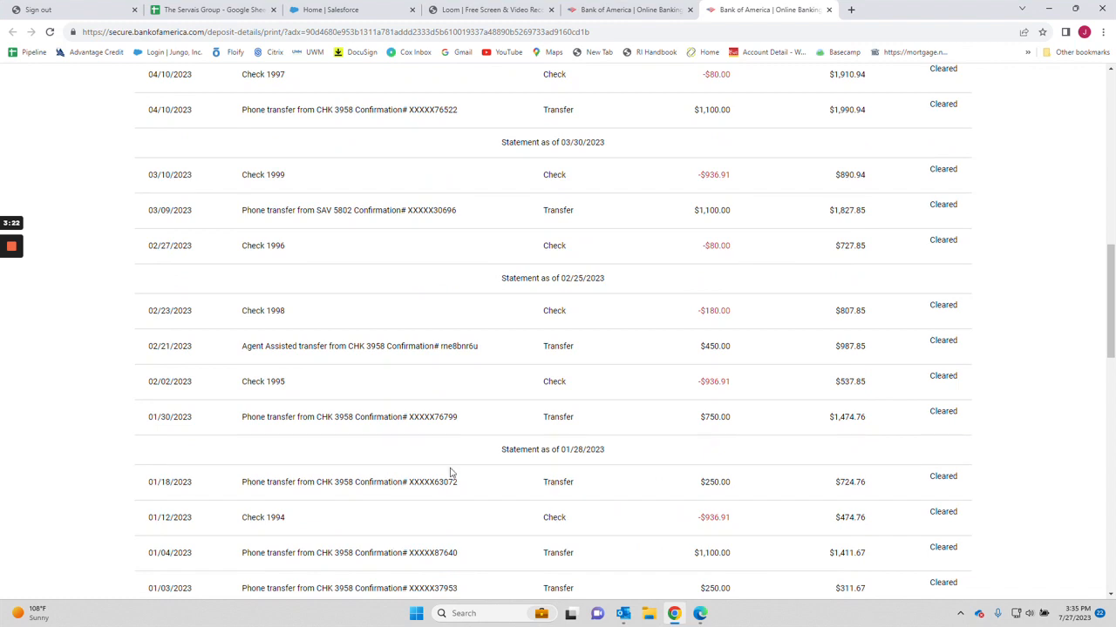
scroll("up", 3)
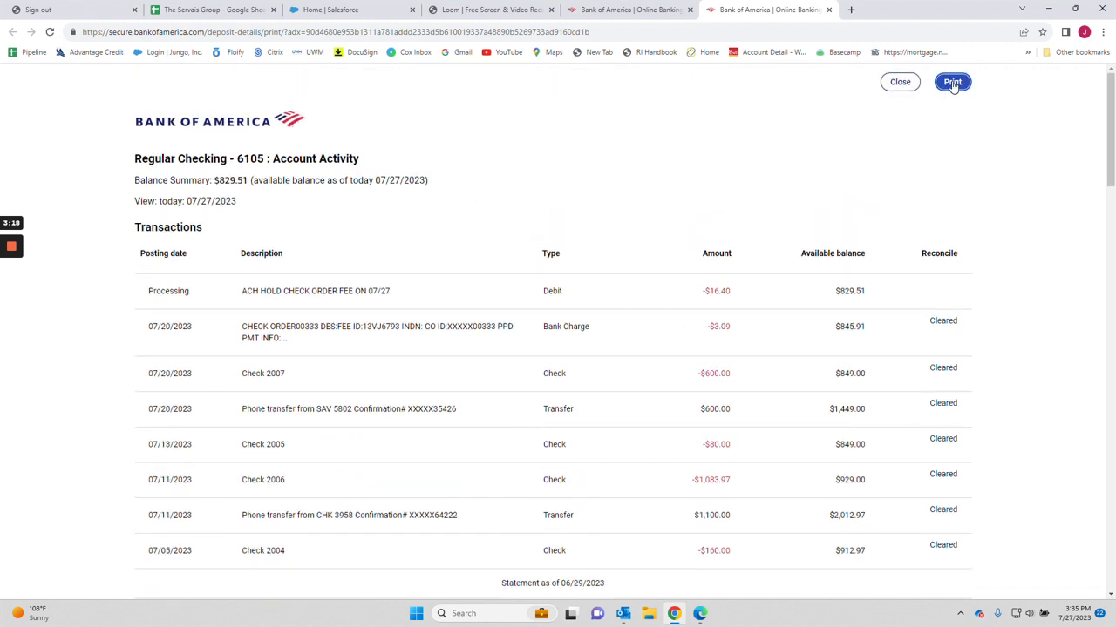
Step: Bring up Chrome's print preview of the activity, 6 sheets on the Ready Copier
left_click(951, 82)
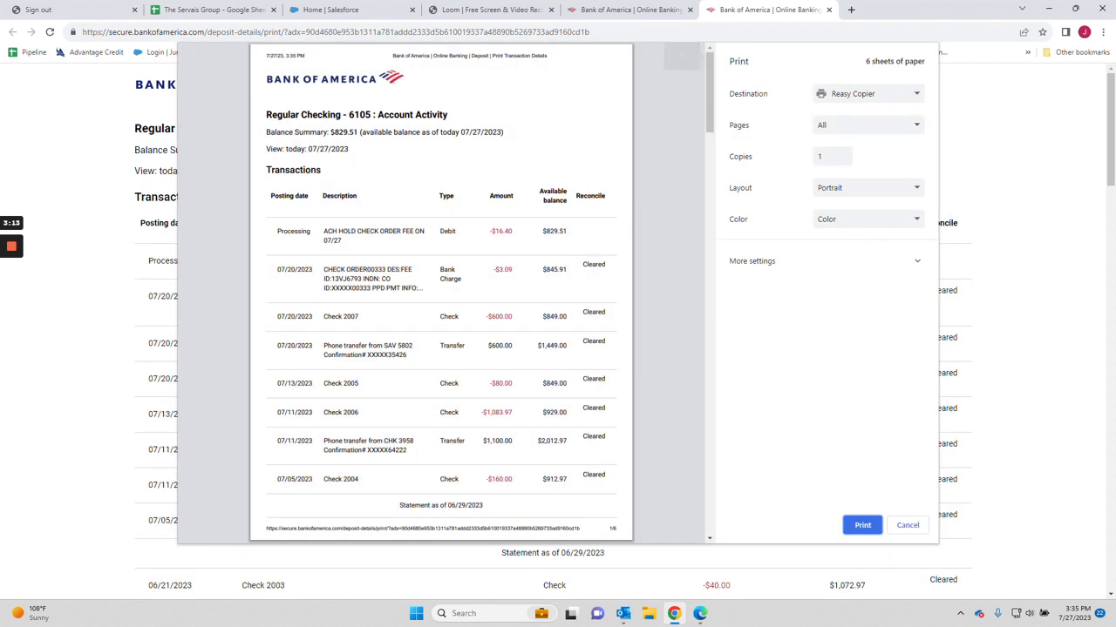
mouse_move(288, 537)
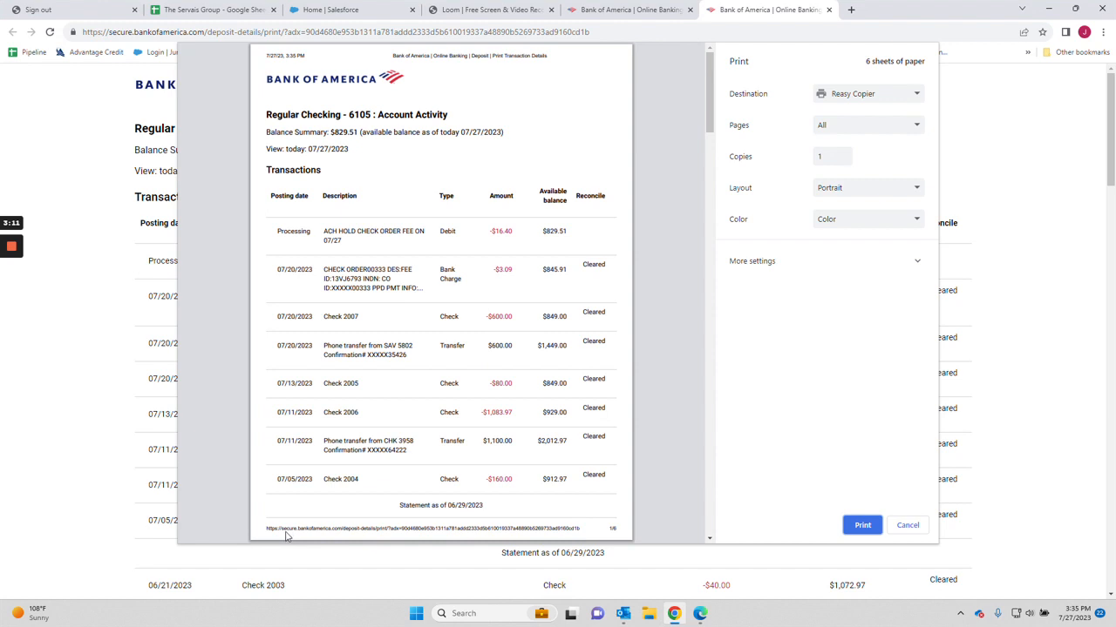
mouse_move(519, 530)
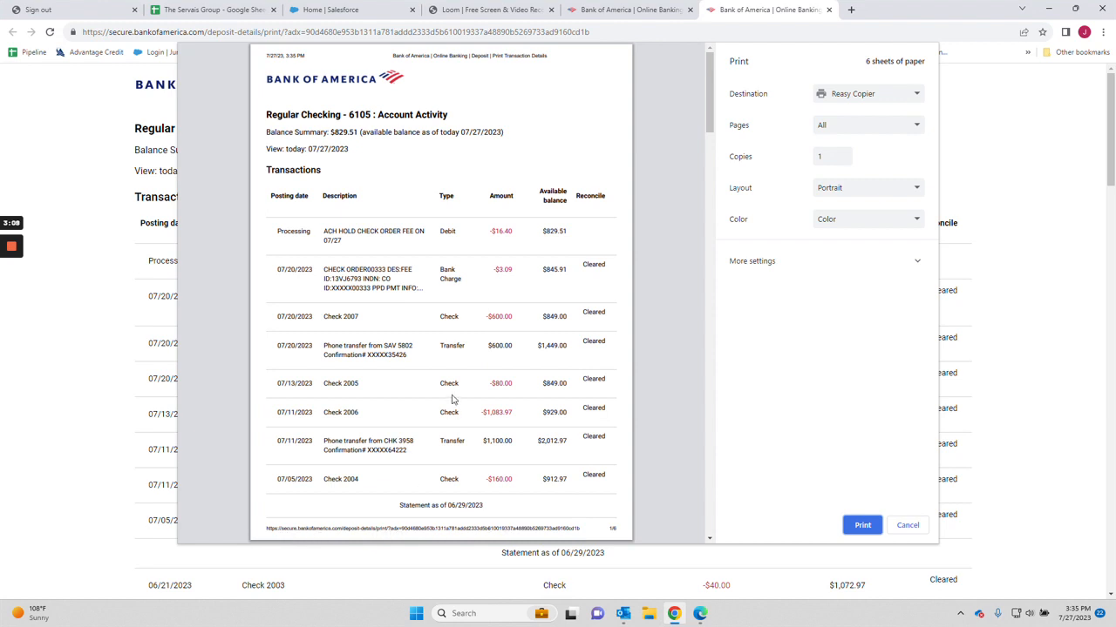
mouse_move(423, 551)
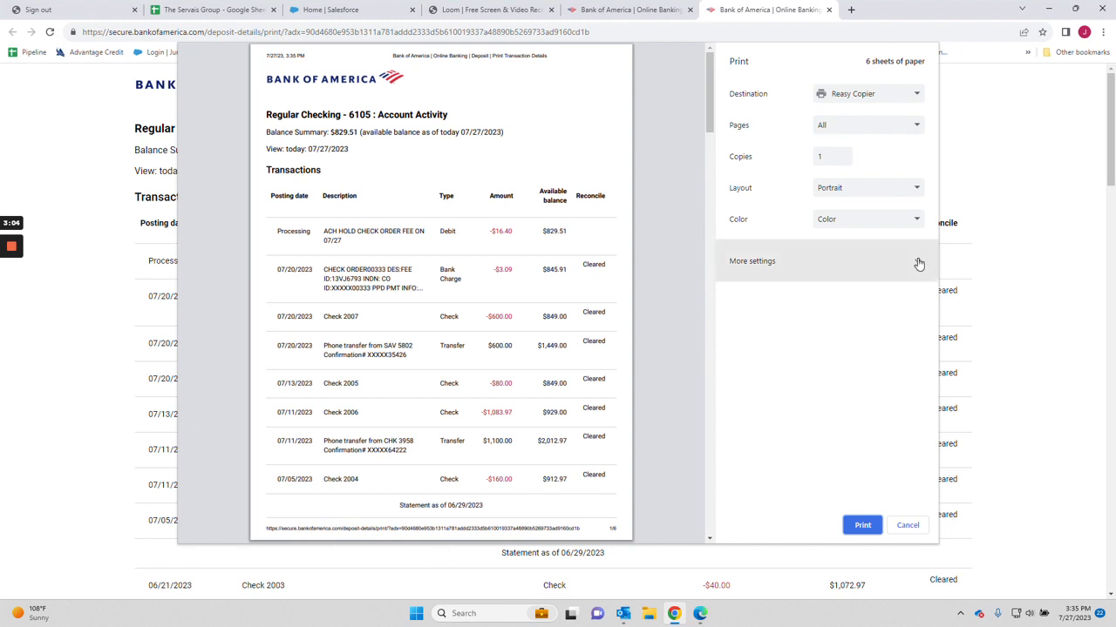
Step: Reveal More settings and toggle Headers and footers off then on so the page URL prints
left_click(751, 261)
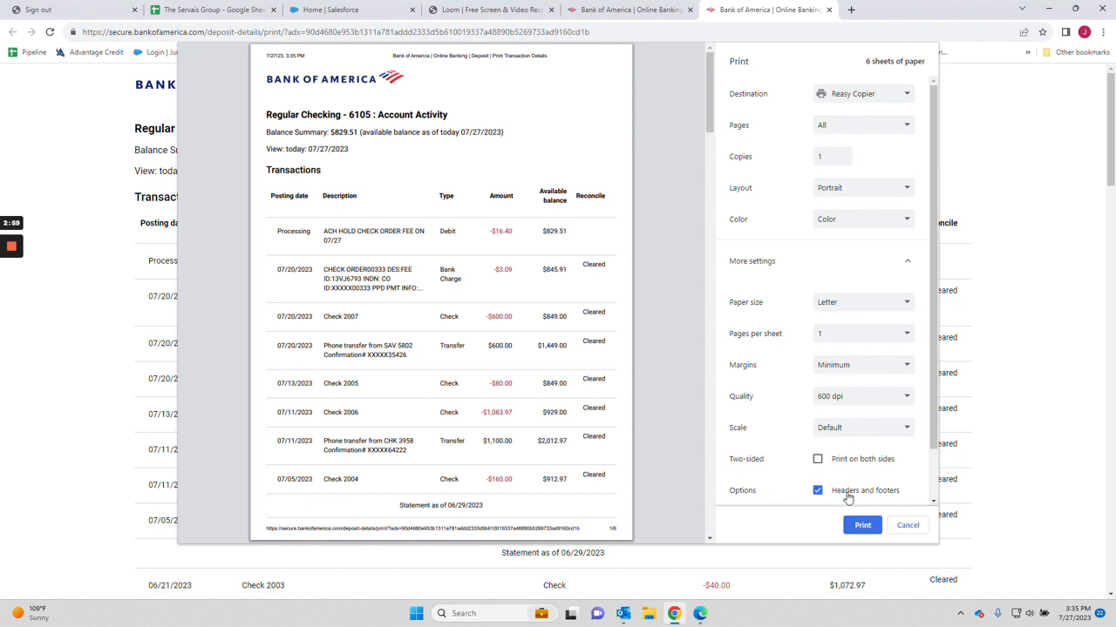
mouse_move(817, 490)
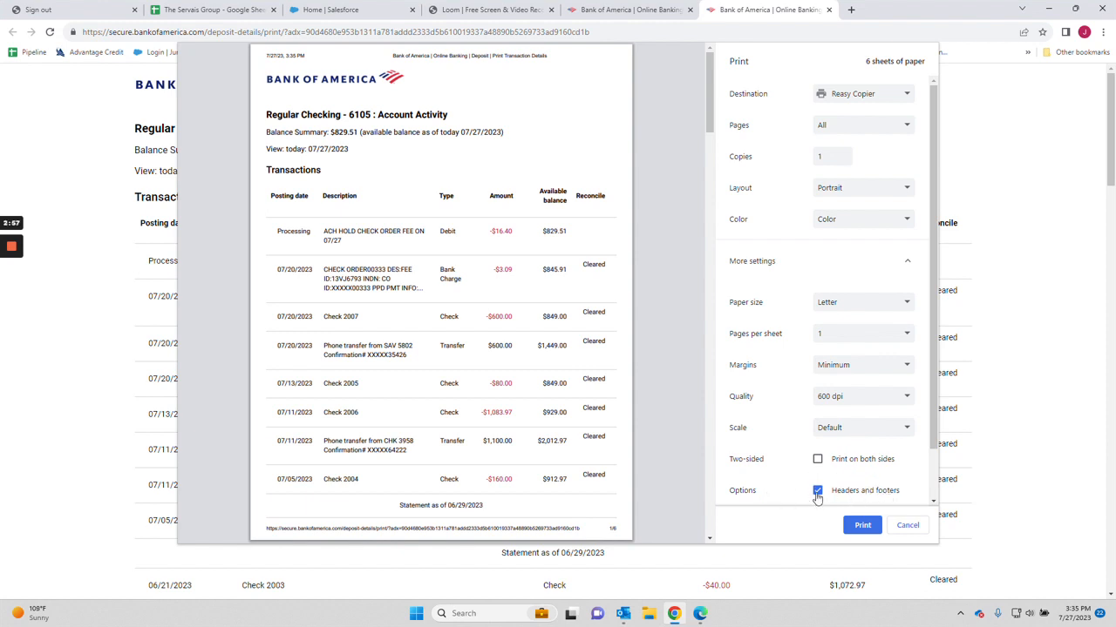
left_click(816, 492)
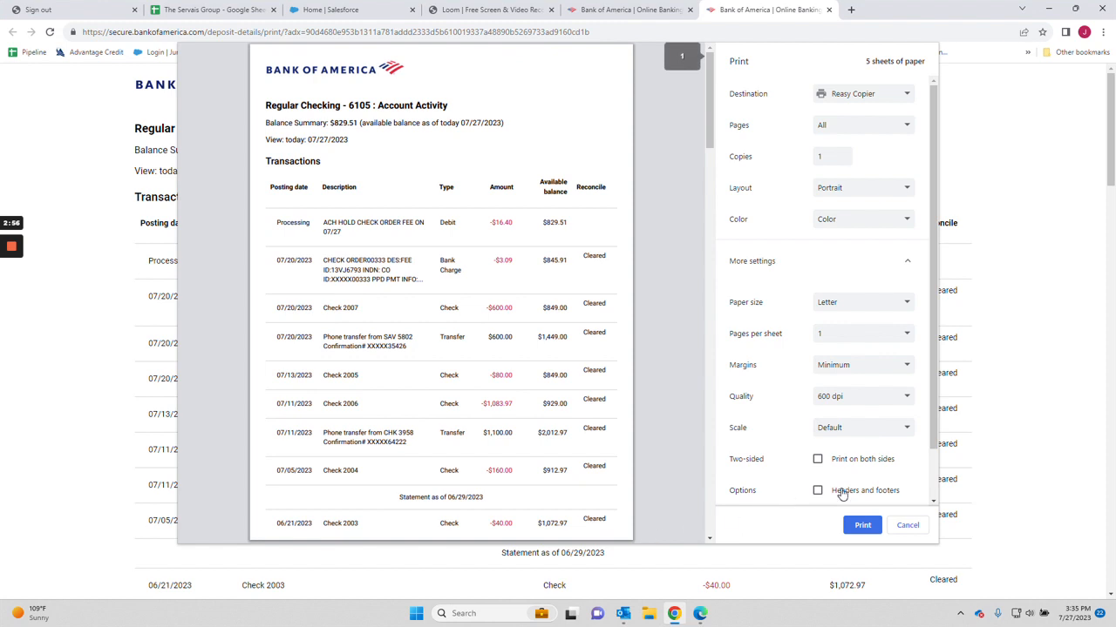
mouse_move(313, 541)
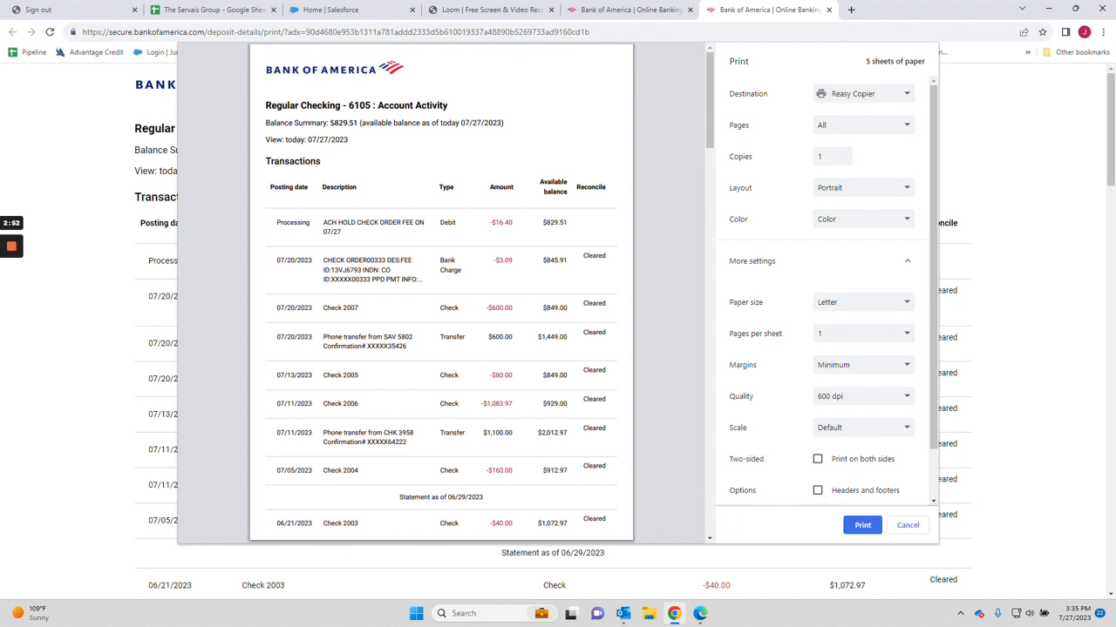
left_click(816, 490)
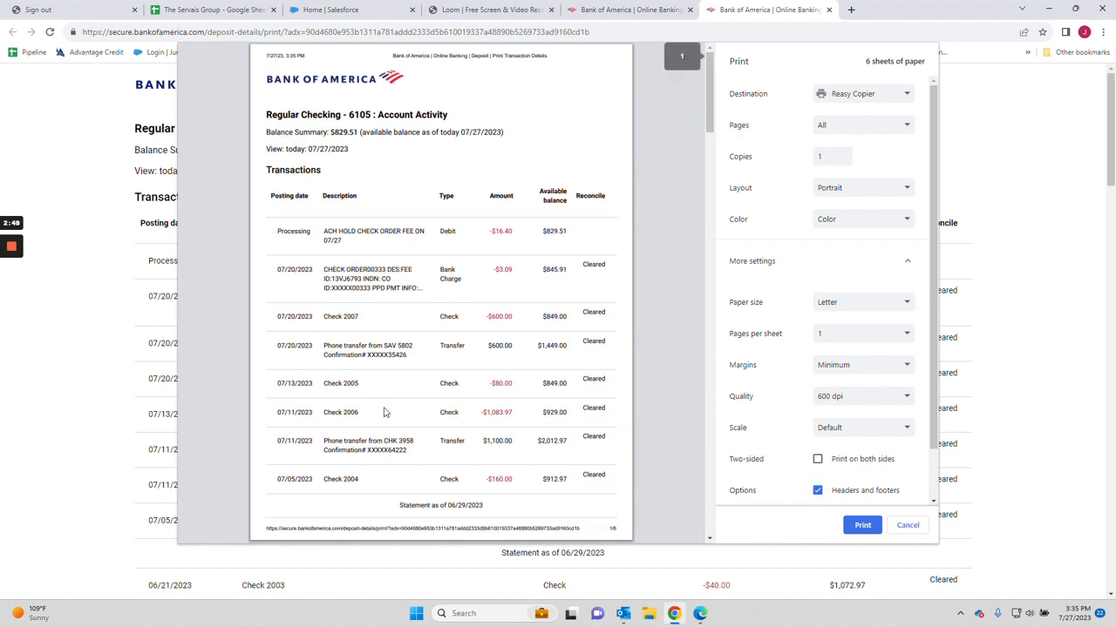
mouse_move(861, 526)
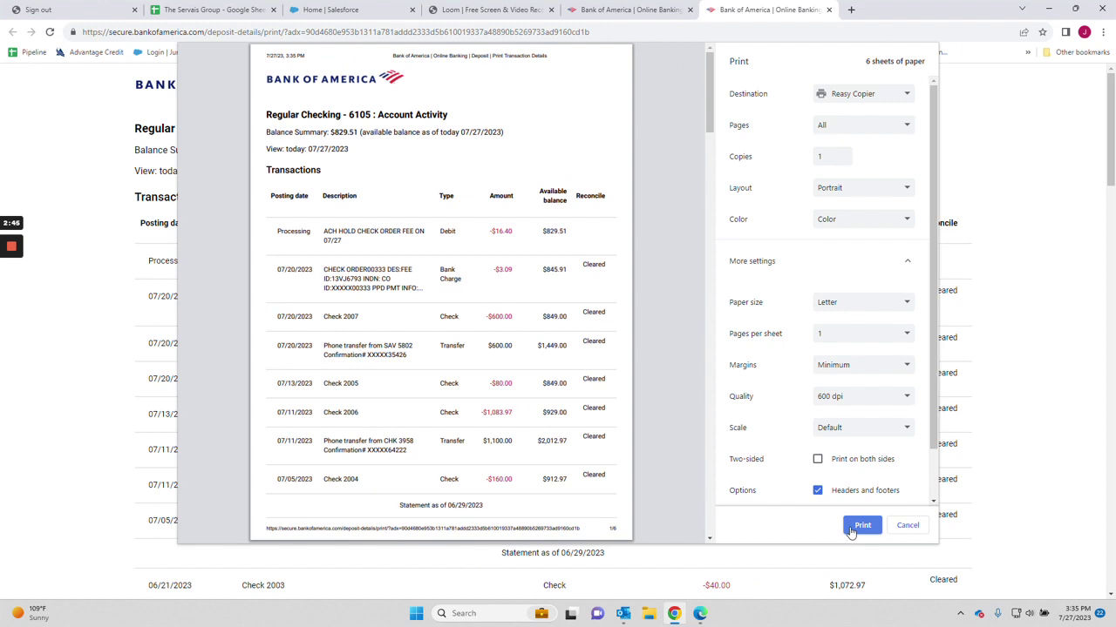
mouse_move(743, 625)
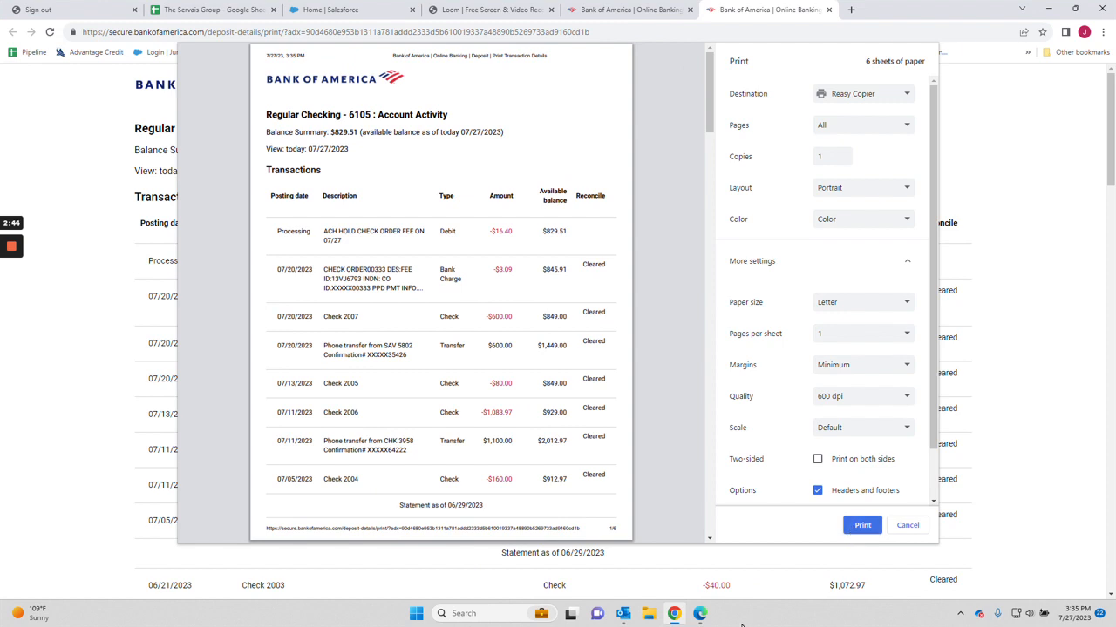